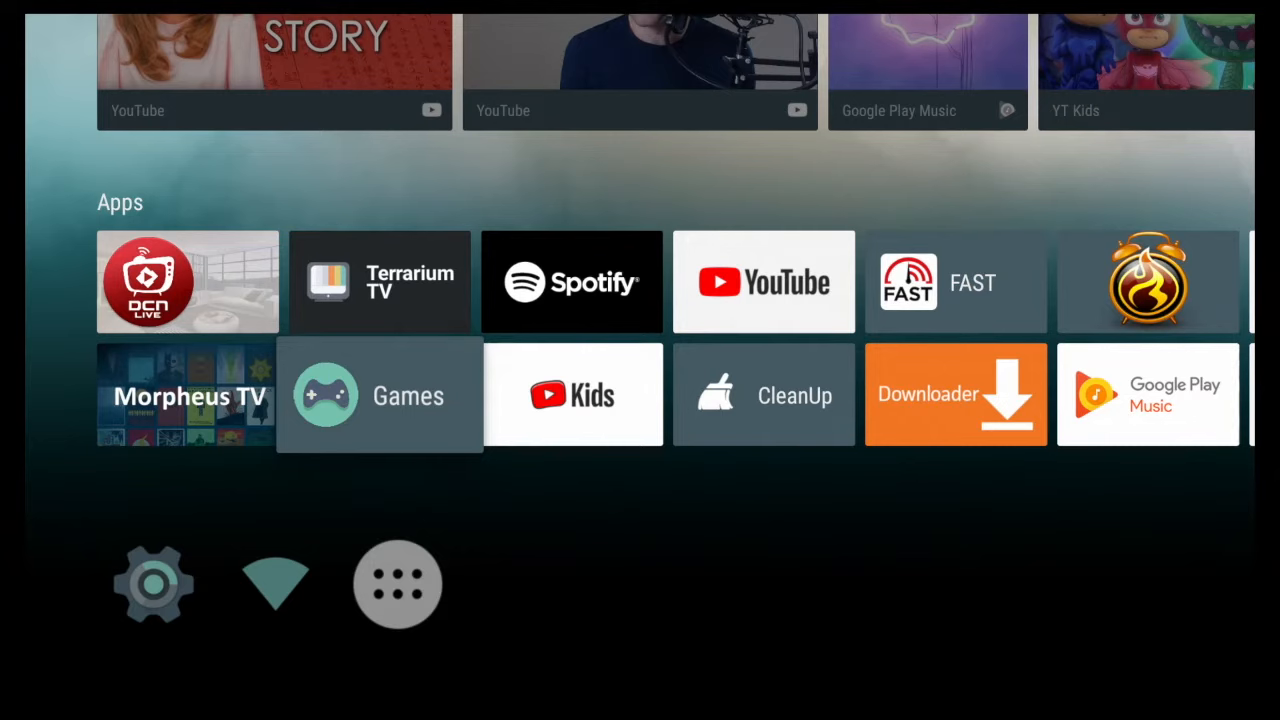
Reach the Settings gear on the home screen and open the TV's Settings menu.
scroll("down", 3)
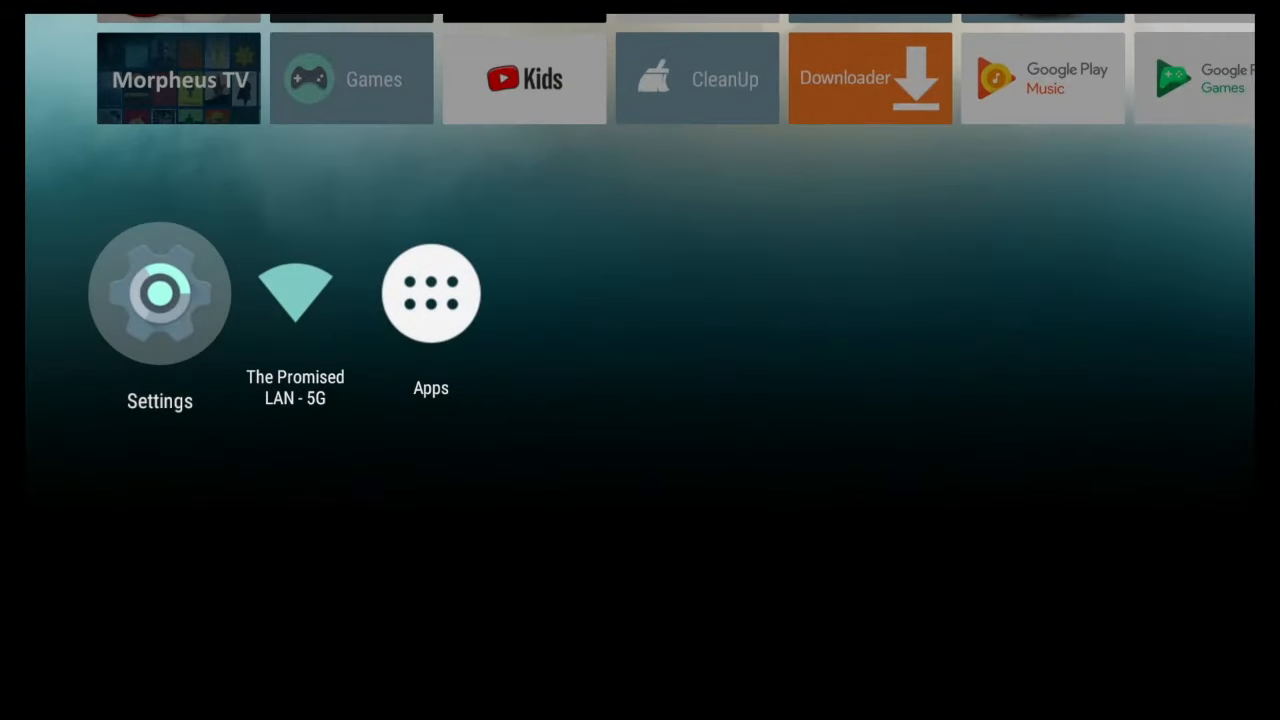
left_click(160, 292)
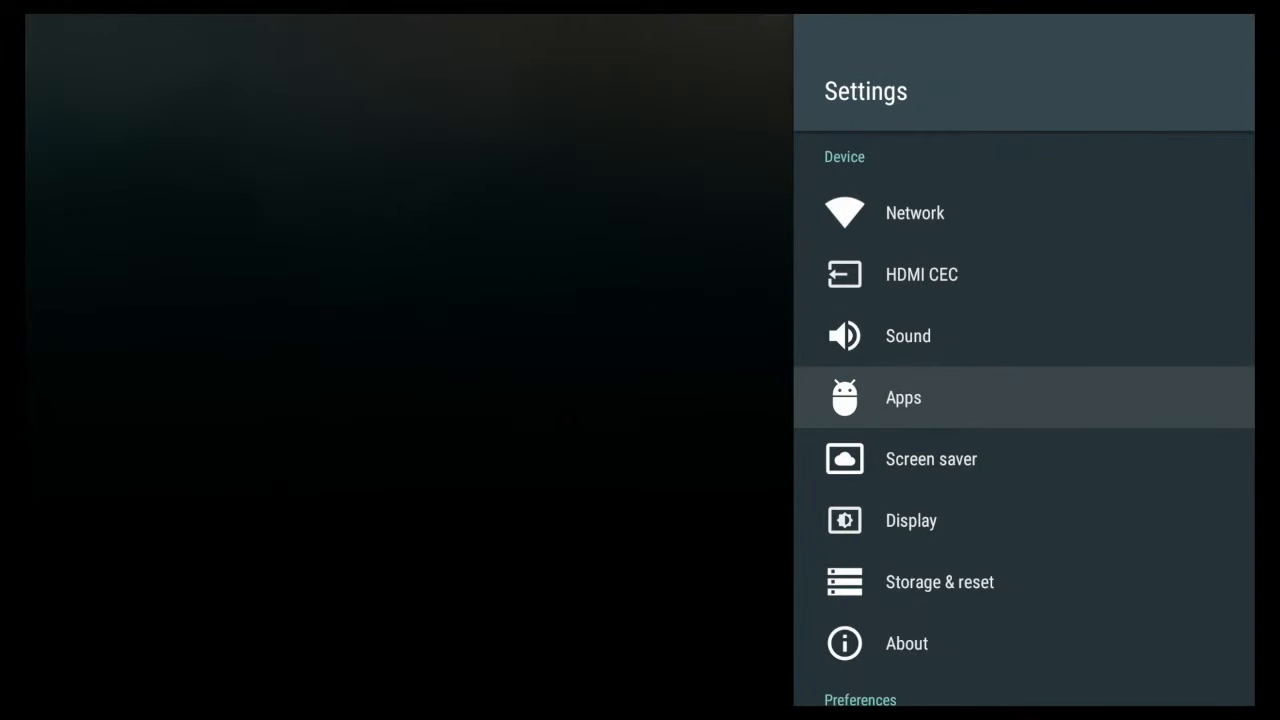
Open Apps and scroll the Downloaded apps list down until VLC is reached.
left_click(904, 396)
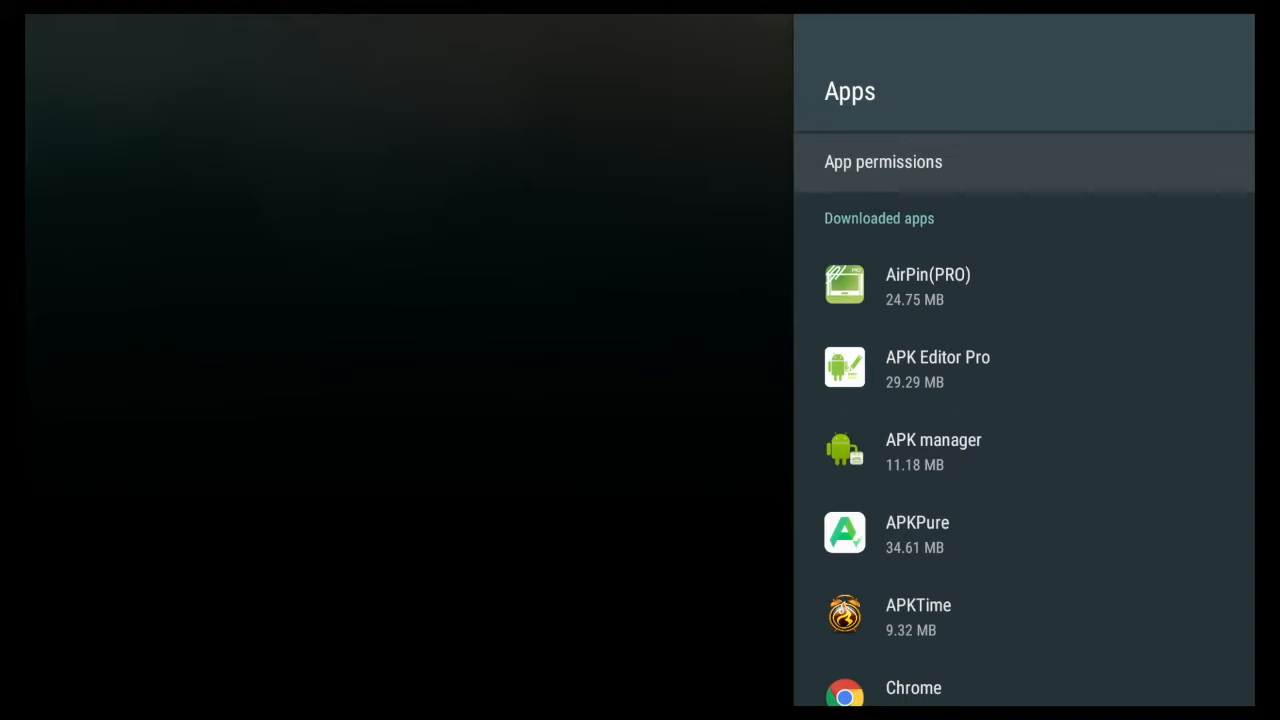
scroll("down", 3)
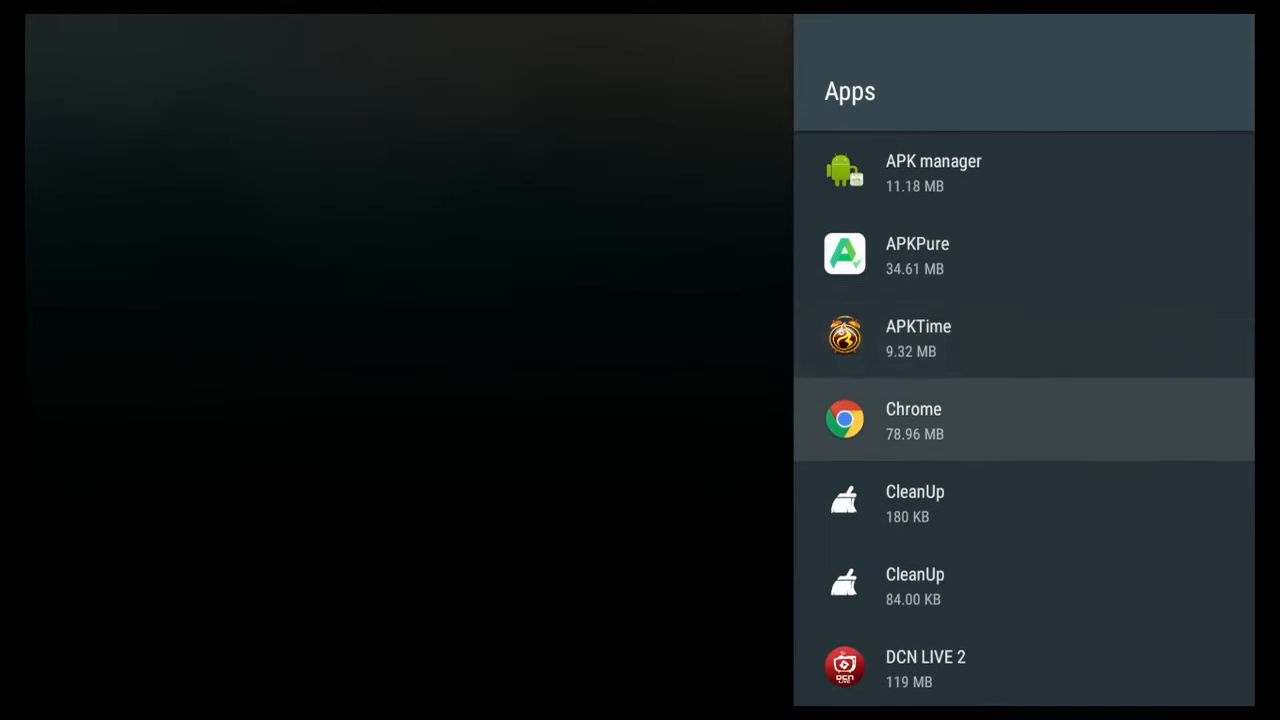
scroll("down", 3)
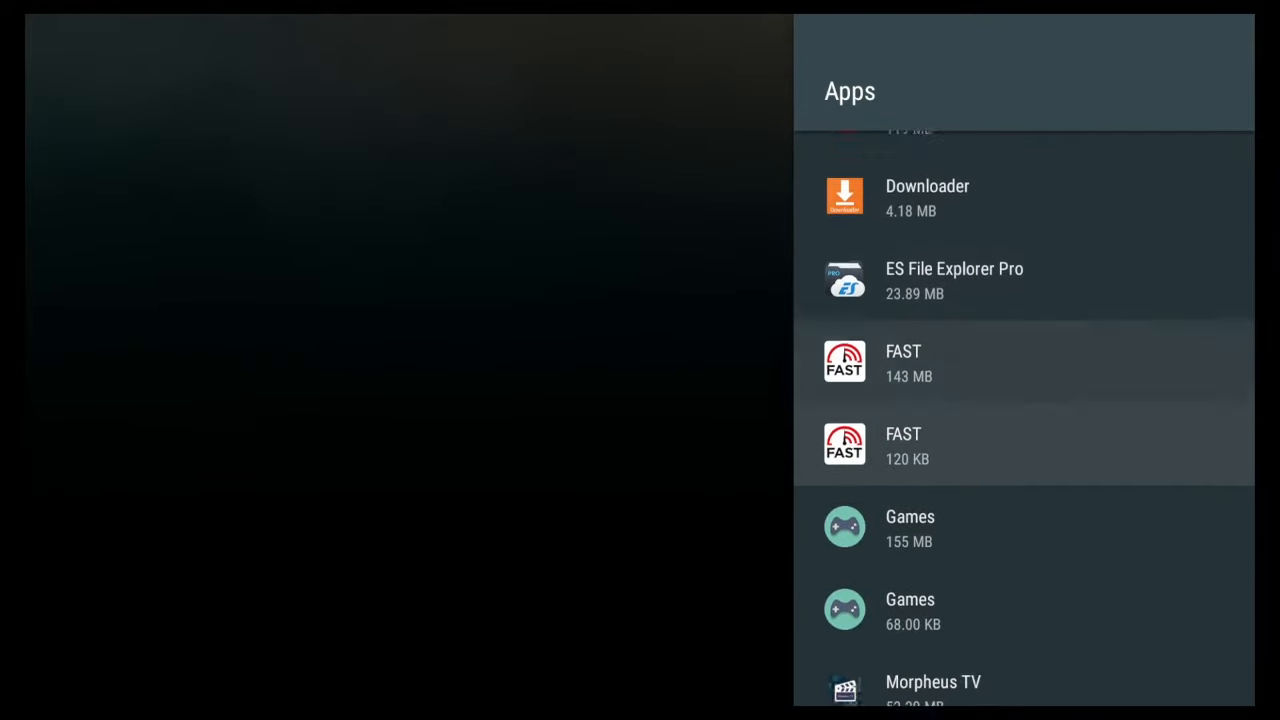
scroll("down", 3)
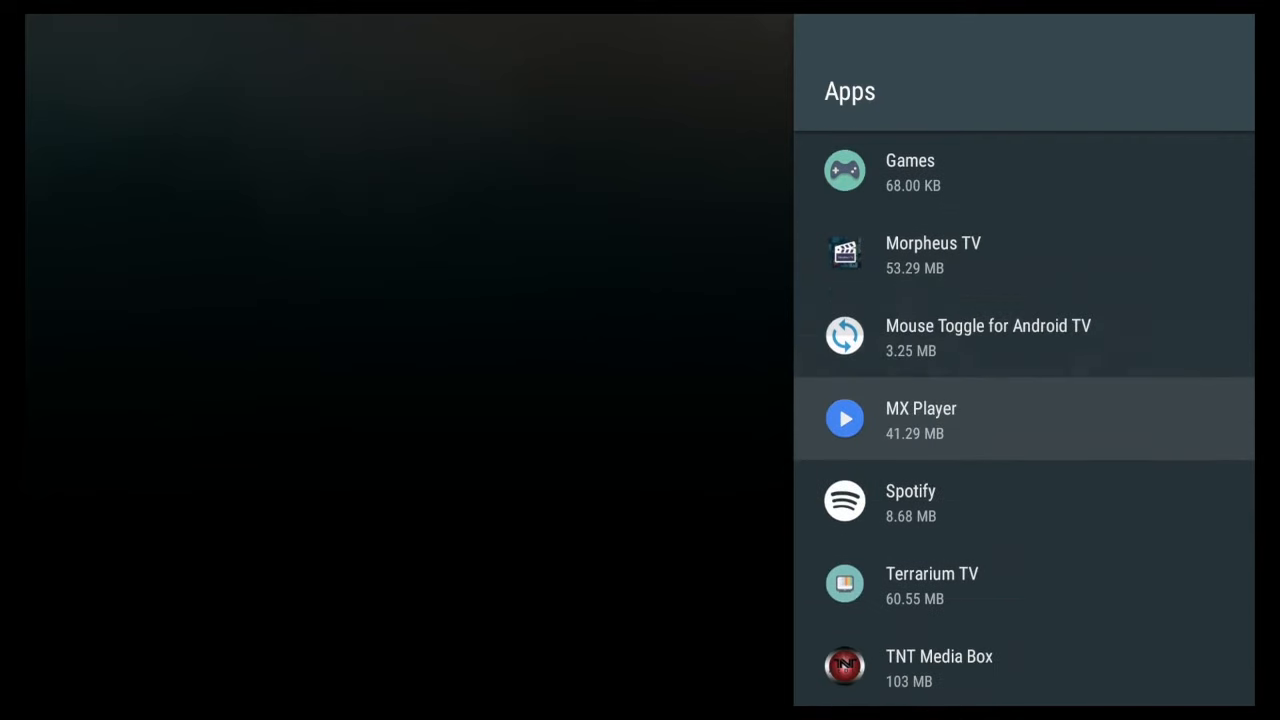
scroll("down", 3)
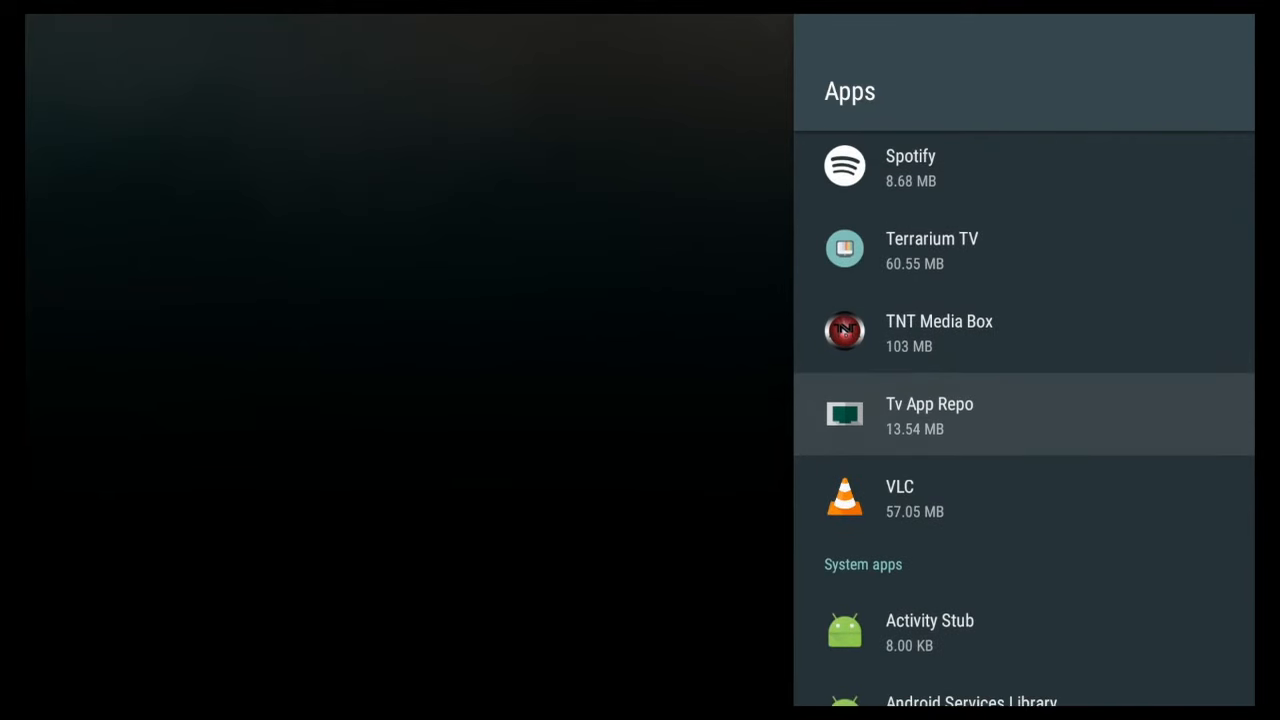
Open VLC's app info and its App permissions page, where Storage shows enabled.
left_click(900, 498)
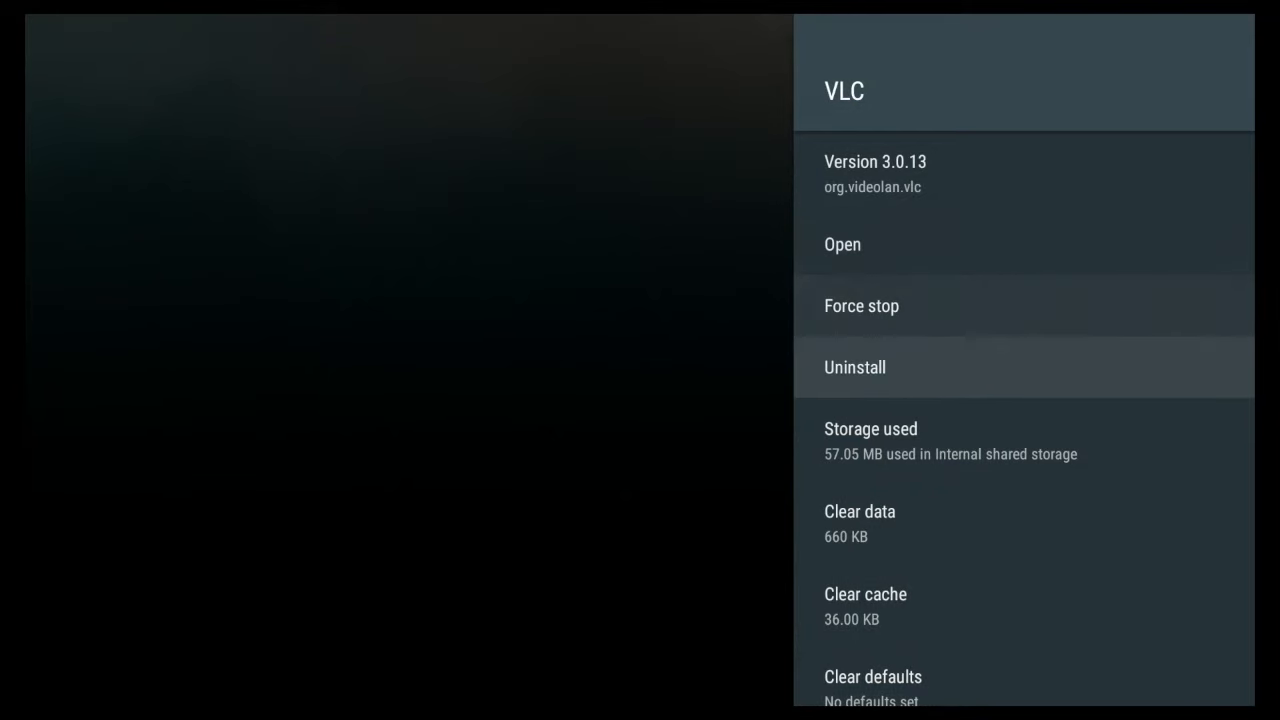
scroll("down", 3)
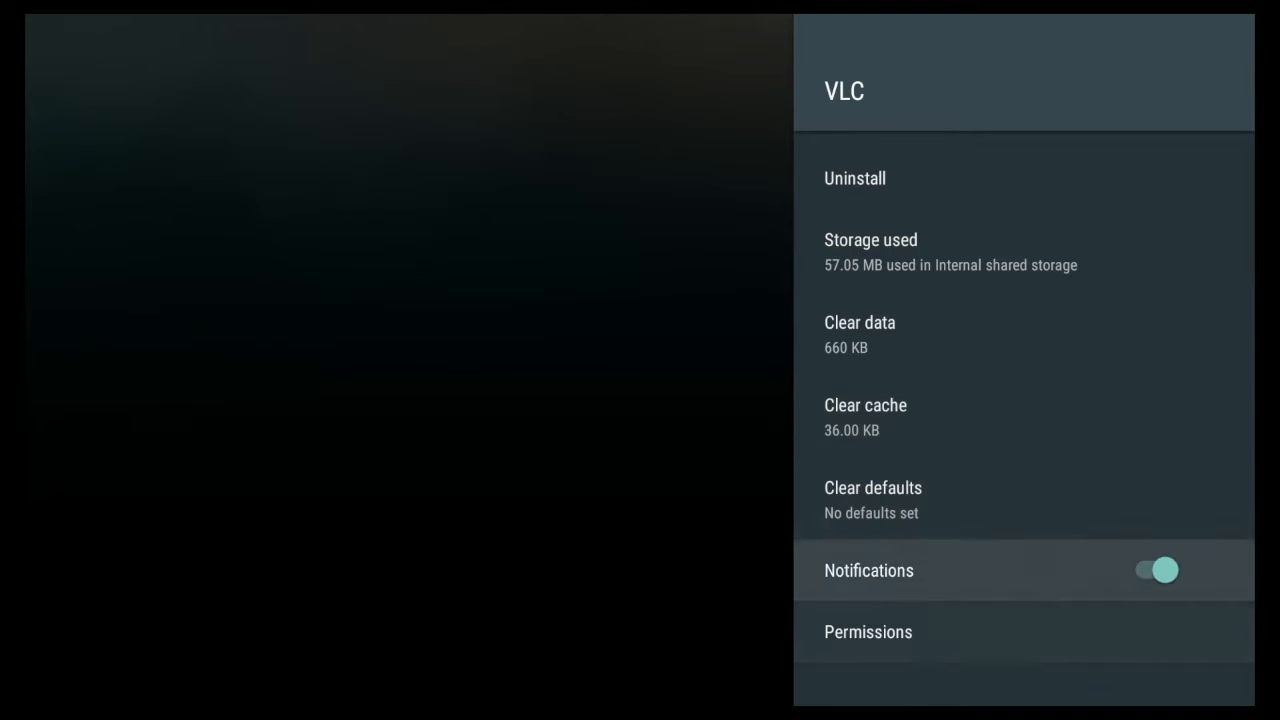
left_click(868, 632)
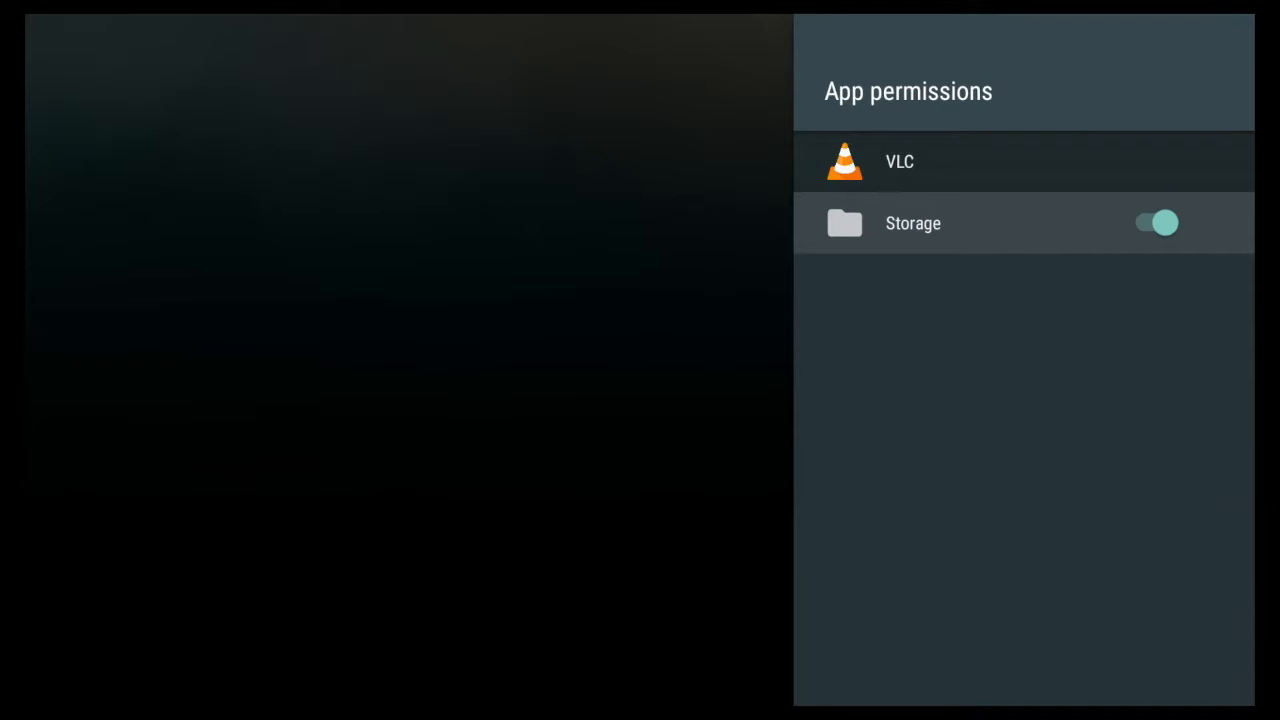
left_click(1156, 224)
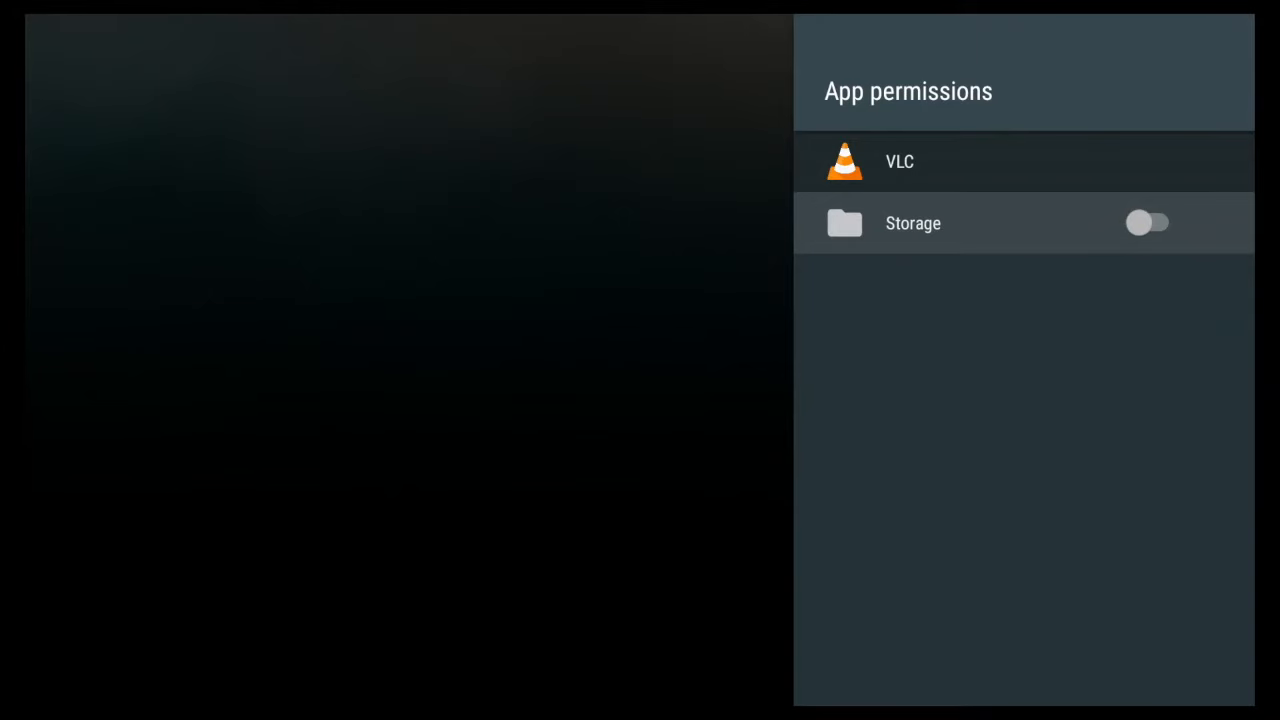
left_click(1148, 224)
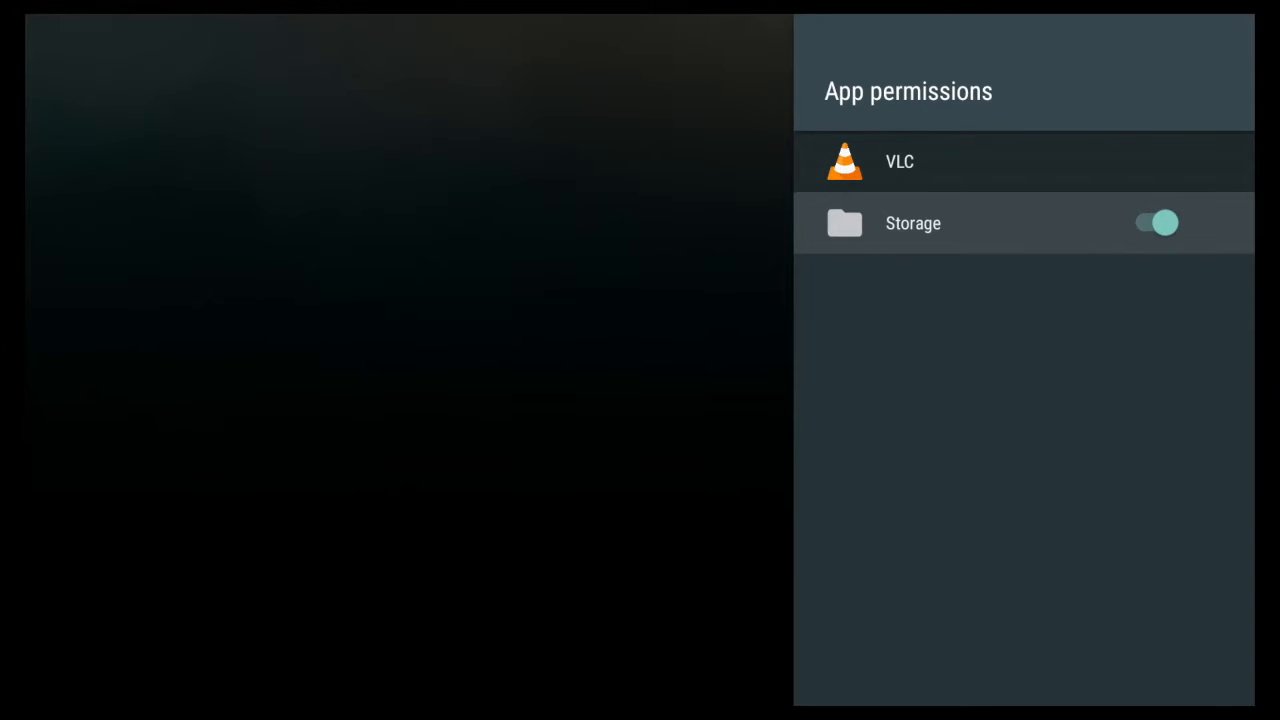